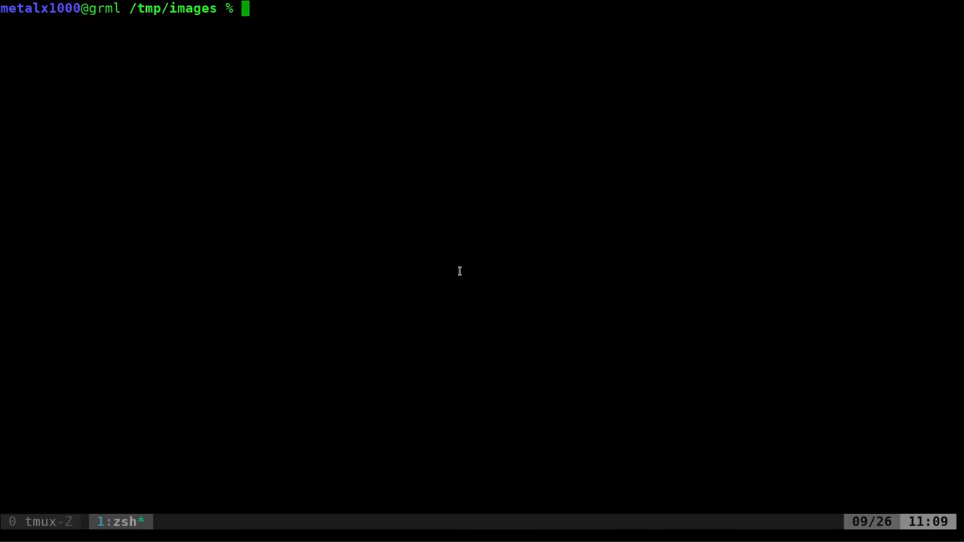
# - List the folder and img.lst's Flickr URLs, test-download one image with wget, then remove 3* files
pyautogui.write('ls')
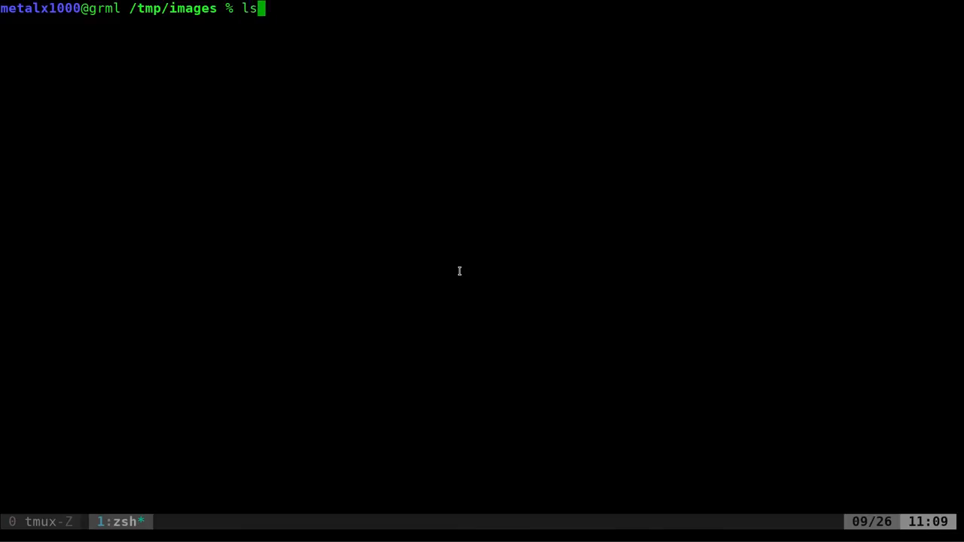
pyautogui.write('cat img.lst')
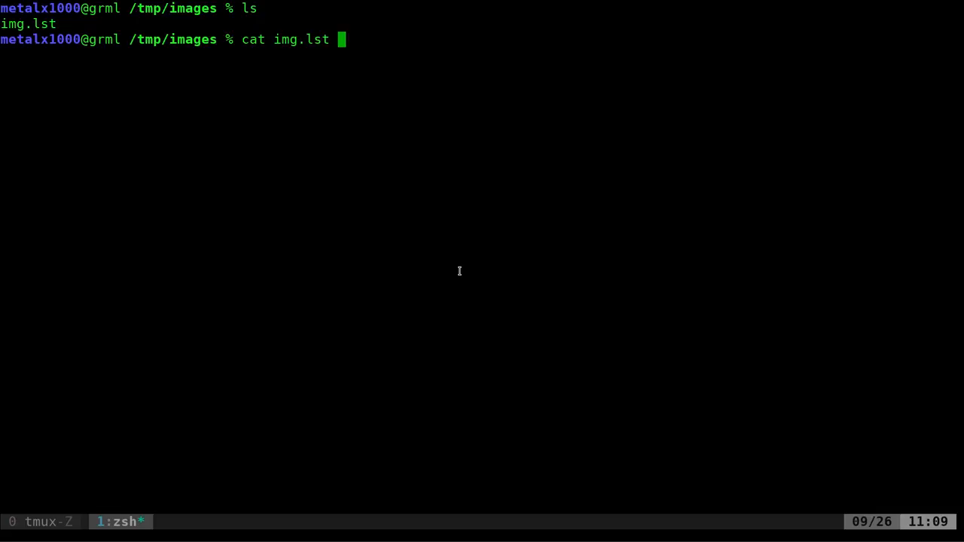
pyautogui.press('Enter')
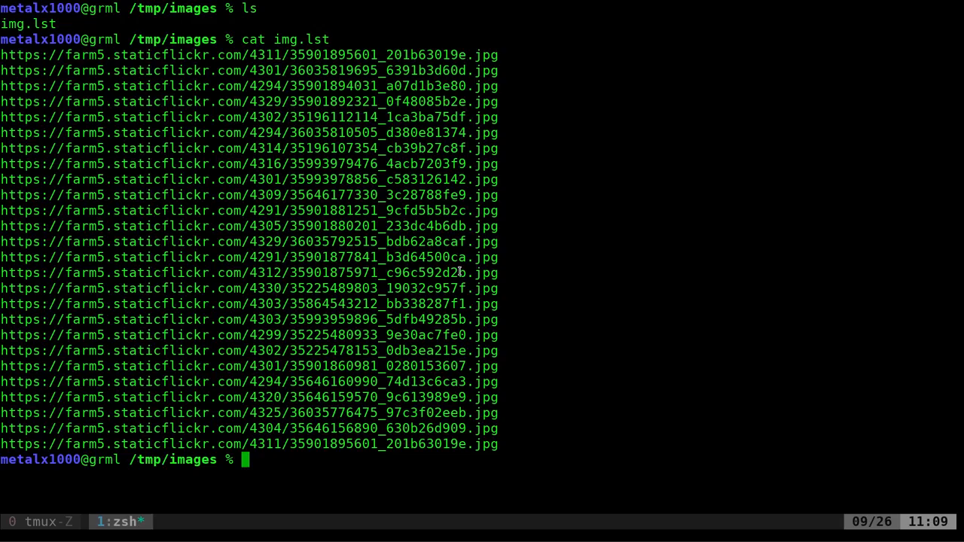
pyautogui.write('wget https://farm5.staticflickr.com/4311/35901895601_201b63019e.jpg')
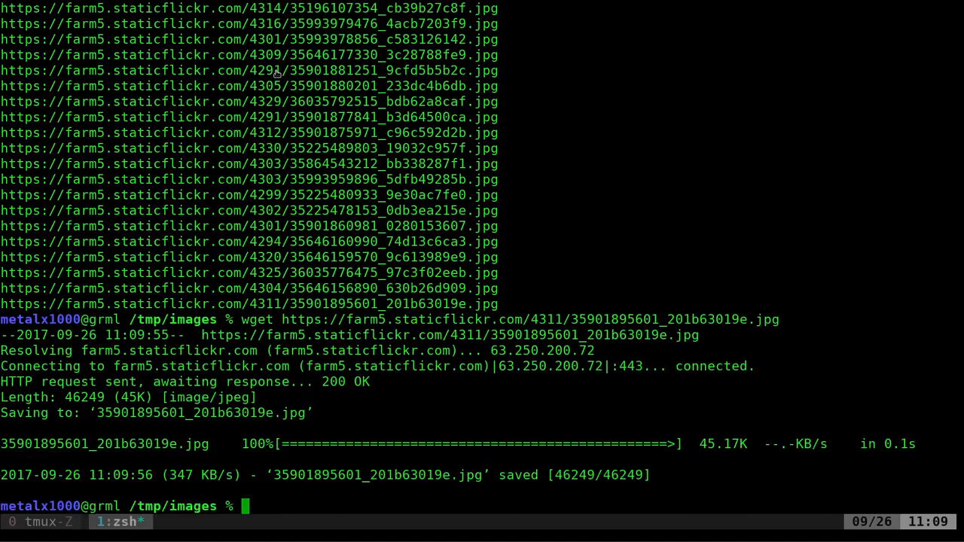
pyautogui.write('rm 3')
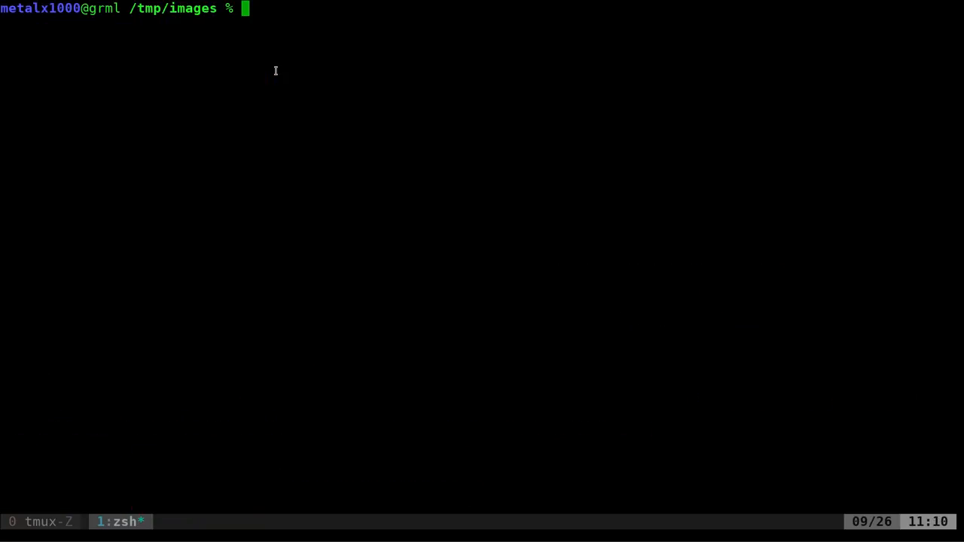
# - Run cat img.lst|while read url;do wget "$url";done, then clear the interrupted output
pyautogui.write('cat')
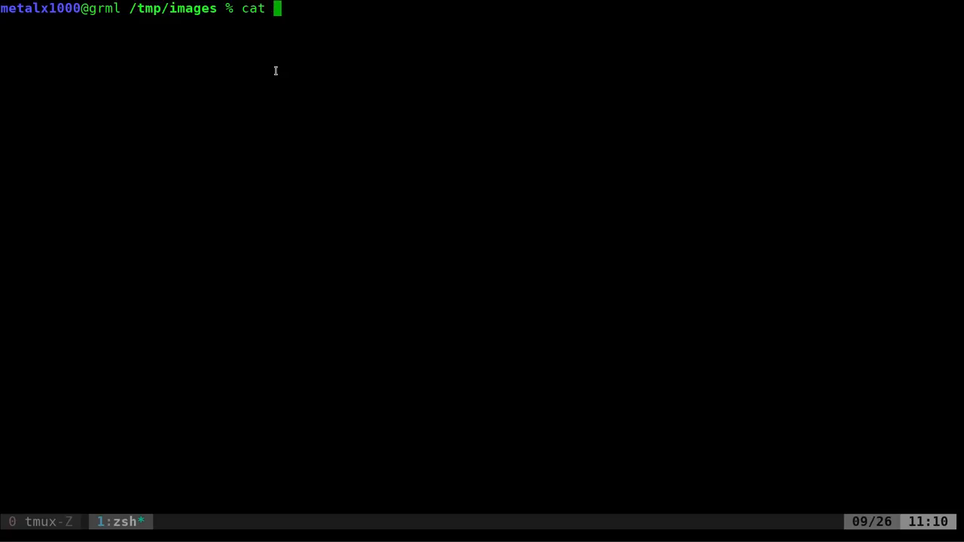
pyautogui.write('img.lst|while')
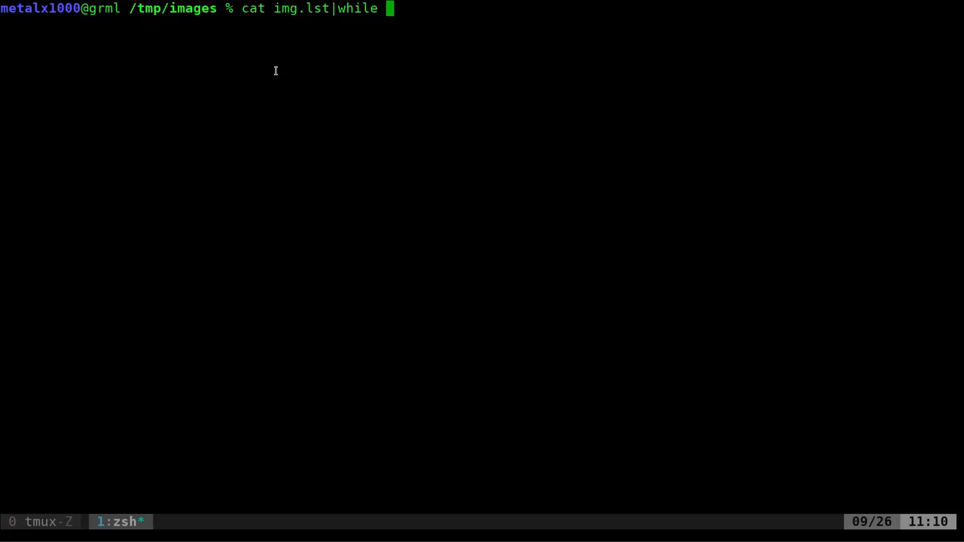
pyautogui.write('read url;do wget "')
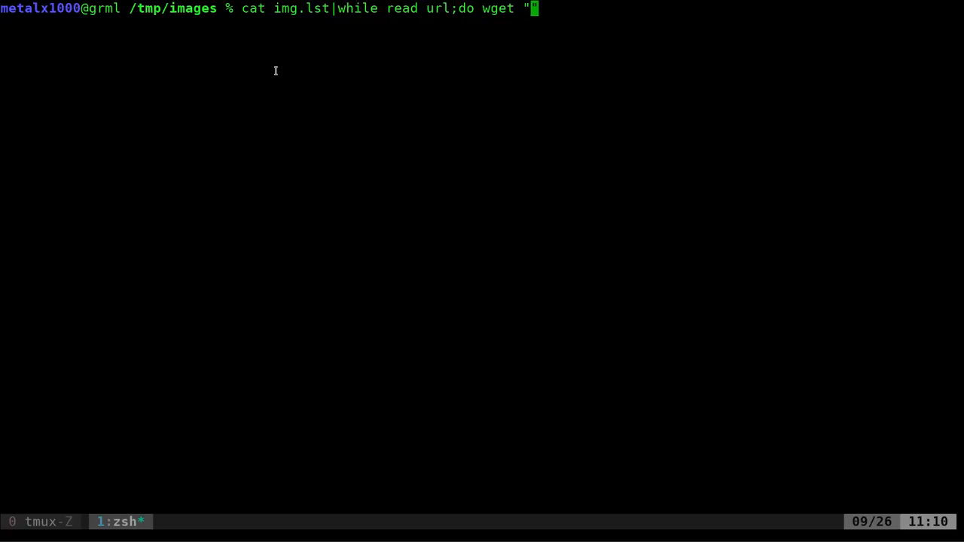
pyautogui.write('$url')
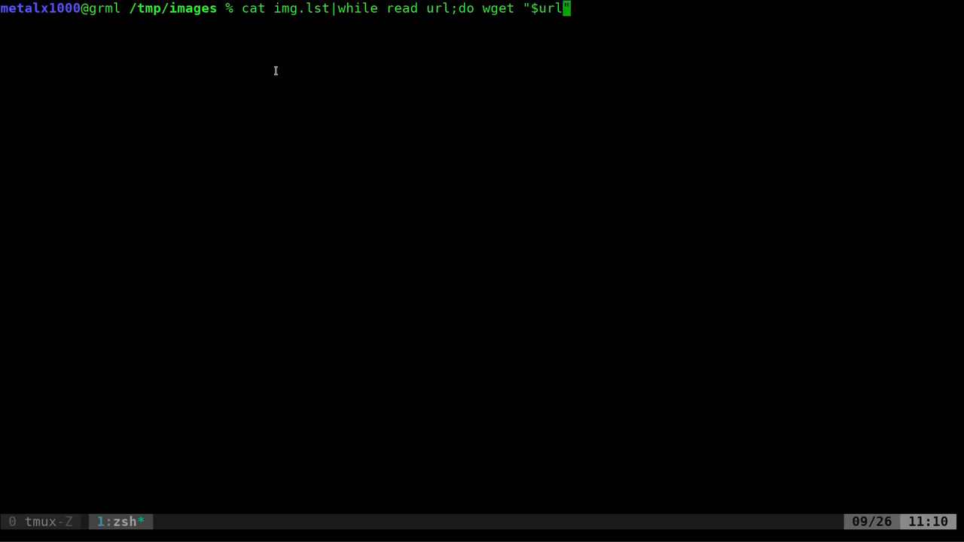
pyautogui.write(';done')
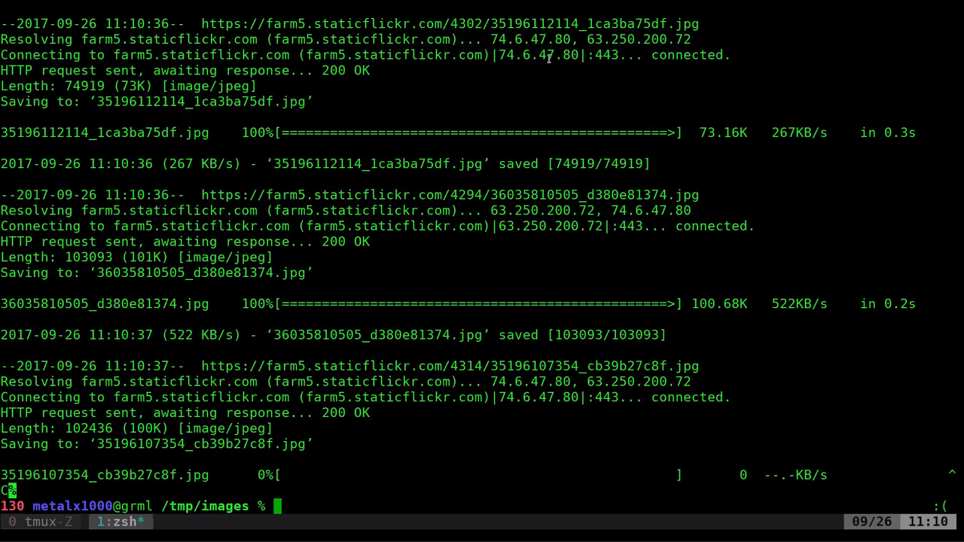
pyautogui.press('ctrl+l')
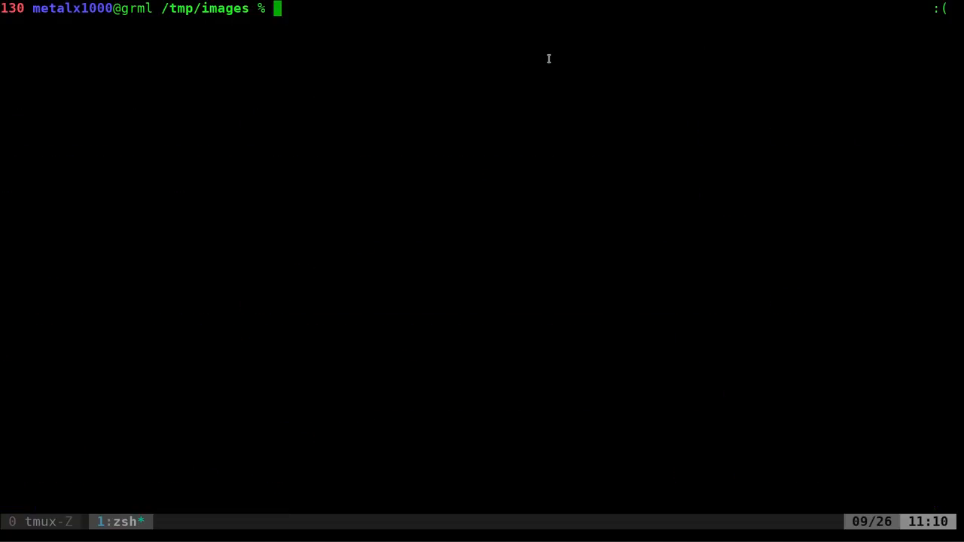
pyautogui.write('wget')
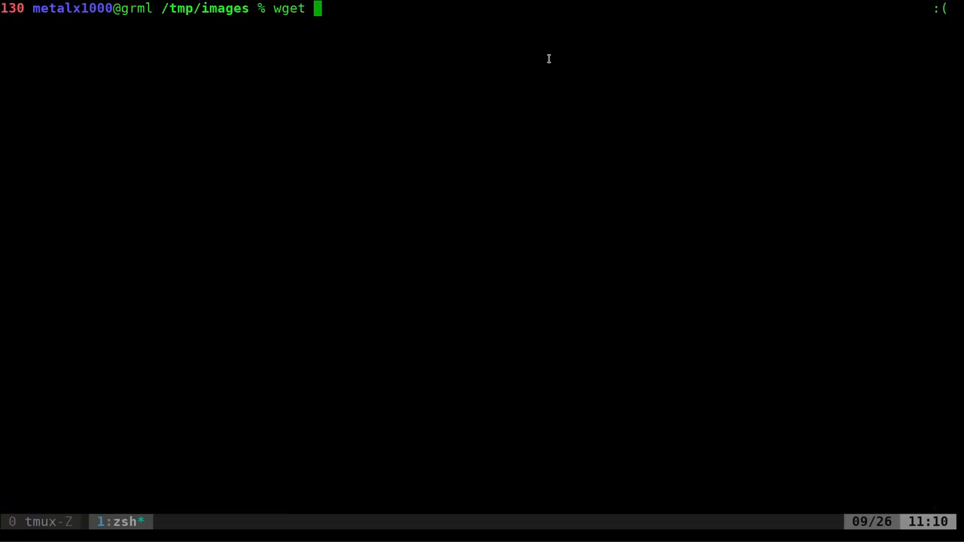
pyautogui.write('https://farm5.staticflickr.com/4311/35901895601_201b63019e.jpg')
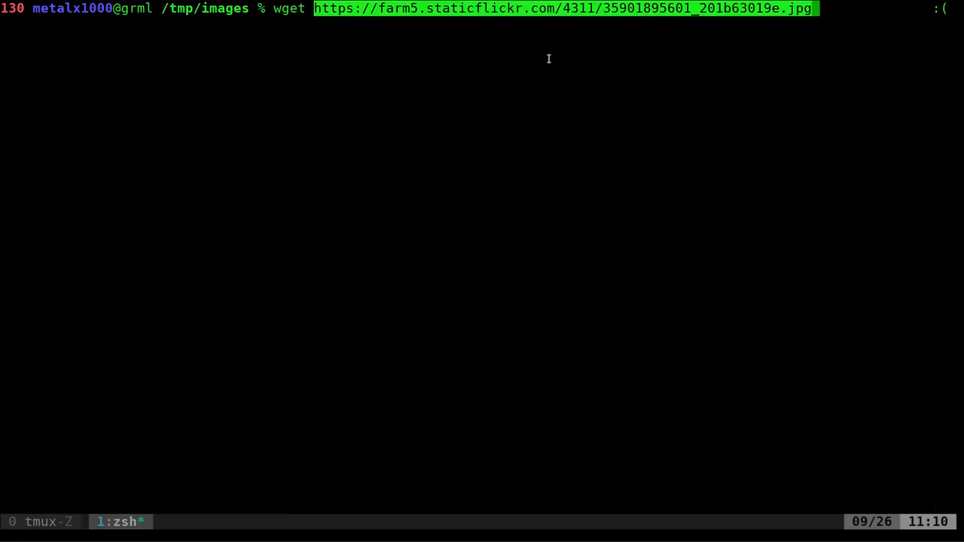
pyautogui.write('&')
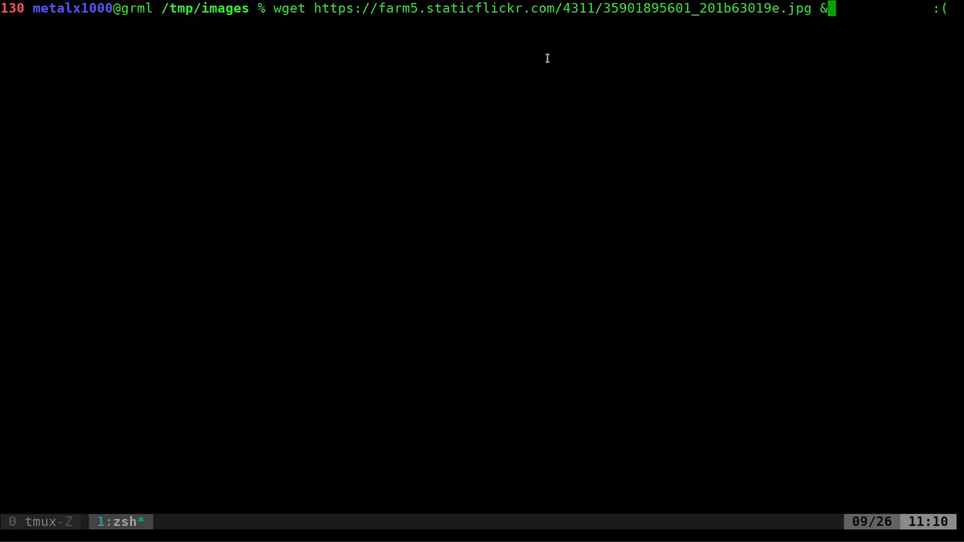
pyautogui.moveTo(570, 70)
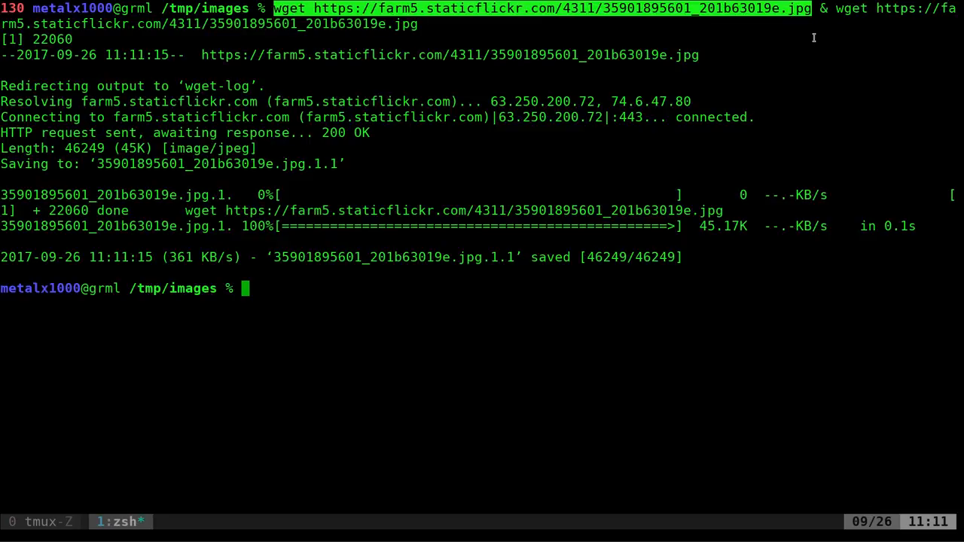
pyautogui.write('rm 3*')
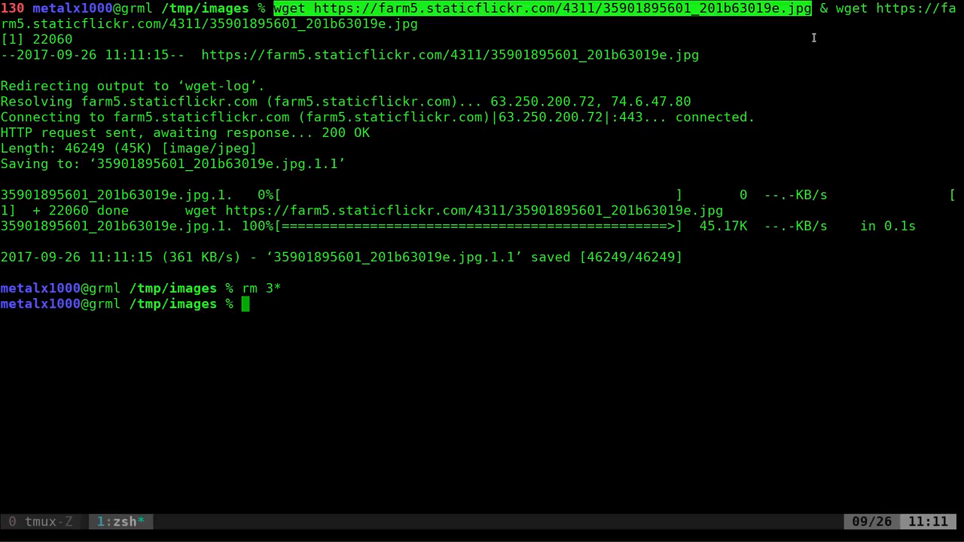
pyautogui.write('wget https://farm5.staticflickr.com/4311/35901895601_201b63019e.jpg')
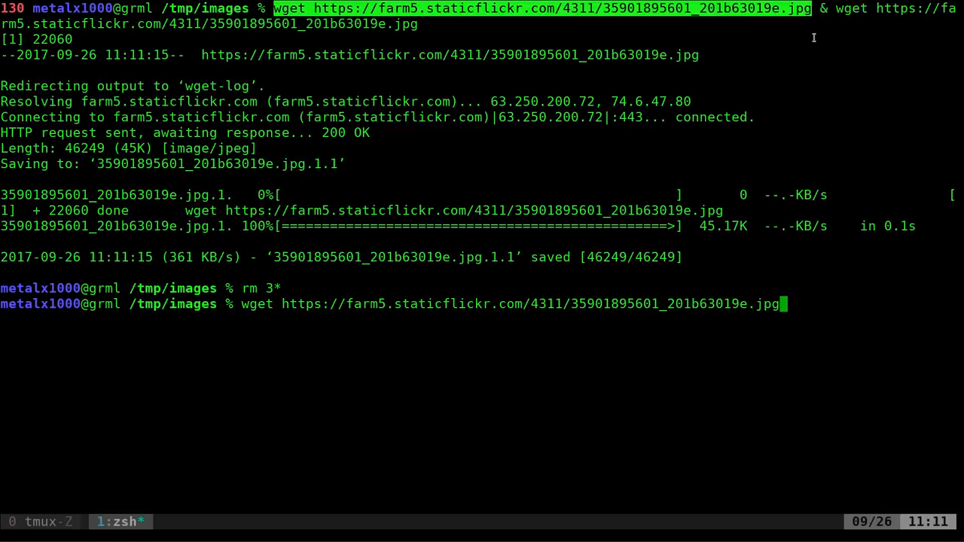
pyautogui.write('cat img.lst|while read url;do wget "$url"&;done')
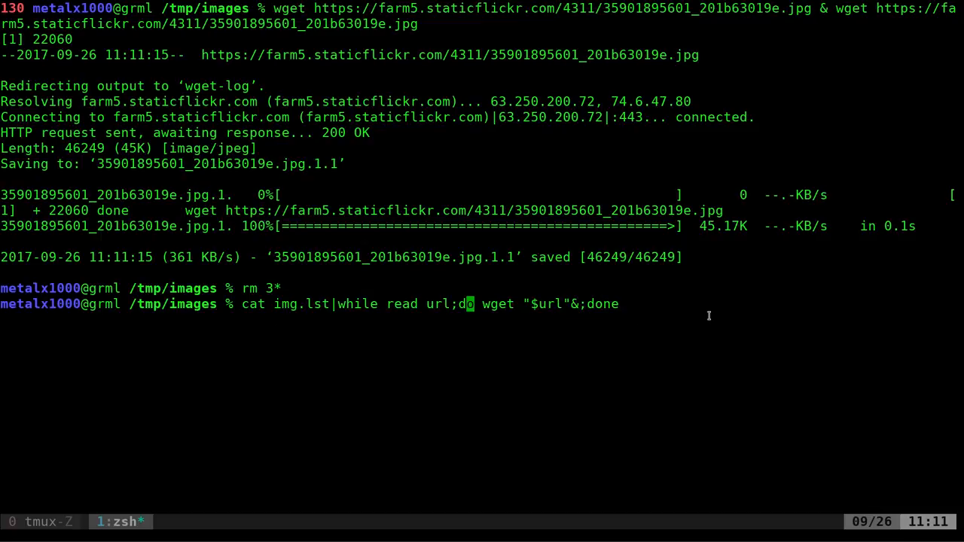
pyautogui.press('Return')
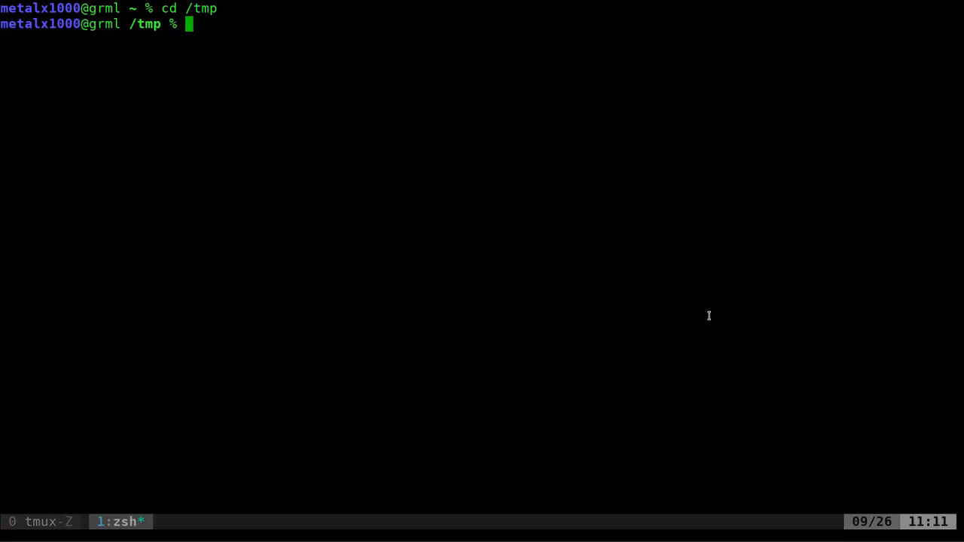
pyautogui.write('im')
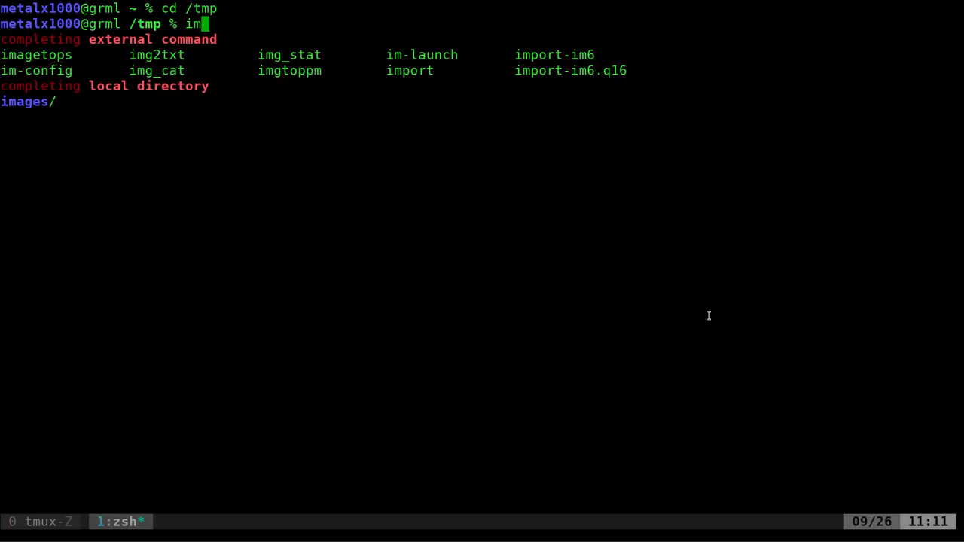
pyautogui.press('Tab')
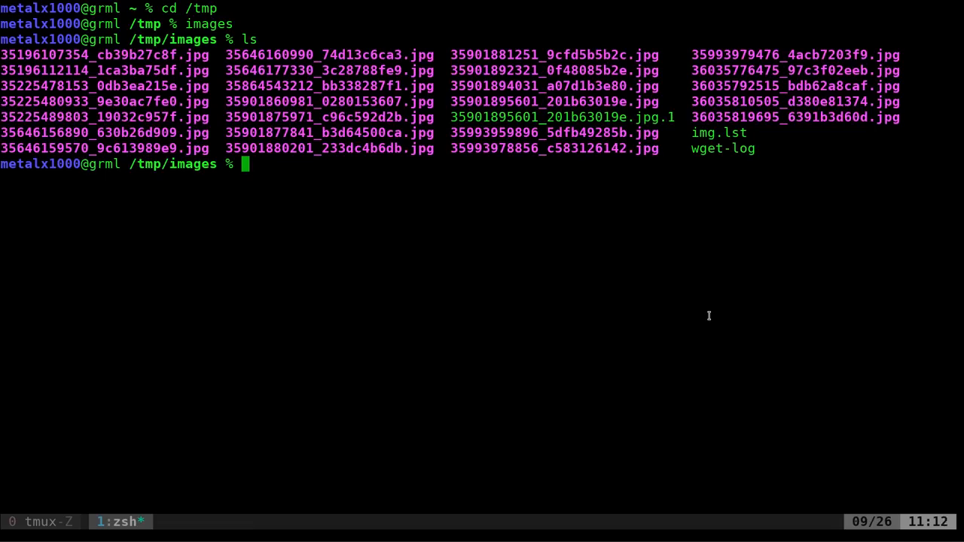
pyautogui.write('rm')
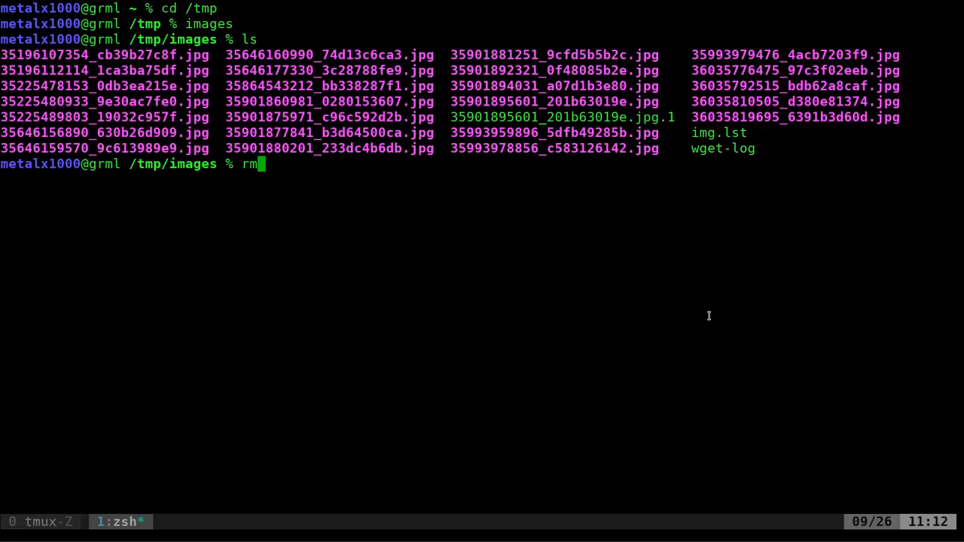
pyautogui.write('3')
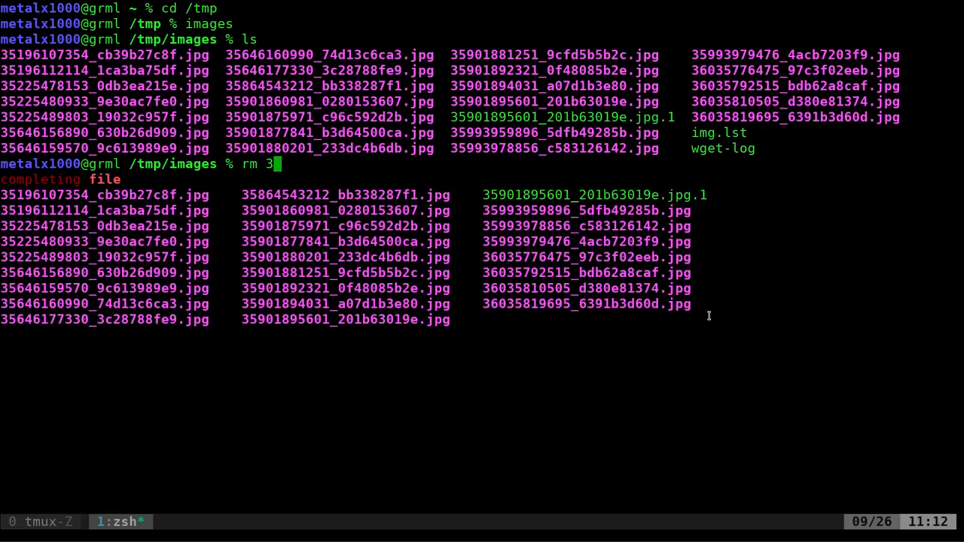
pyautogui.write('file')
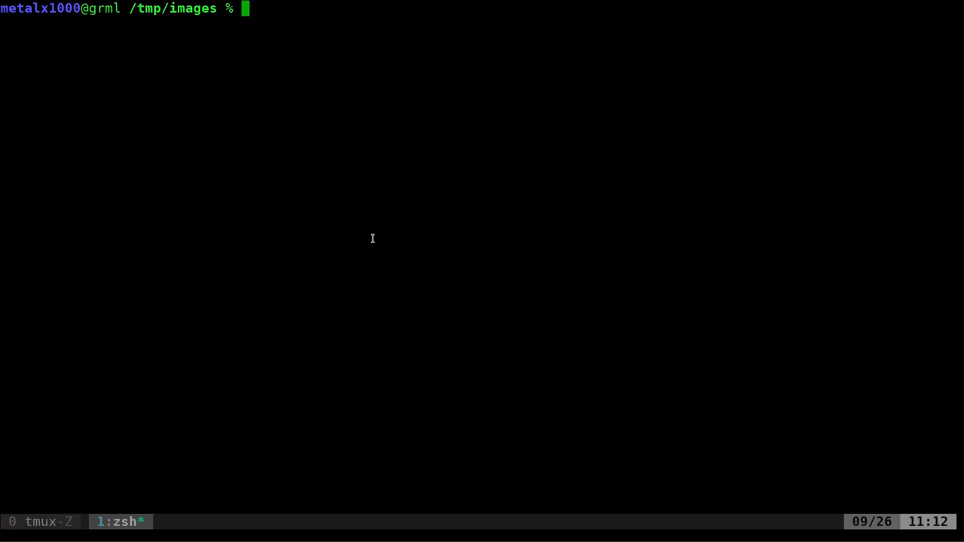
# - Run sudo apt install parallel and authorise it with the sudo password
pyautogui.write('sudo')
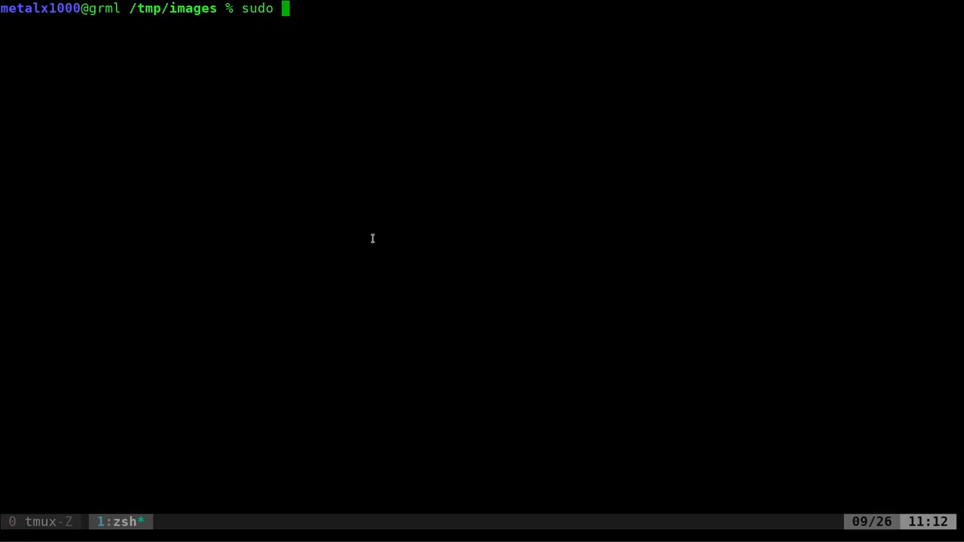
pyautogui.write('apt install par')
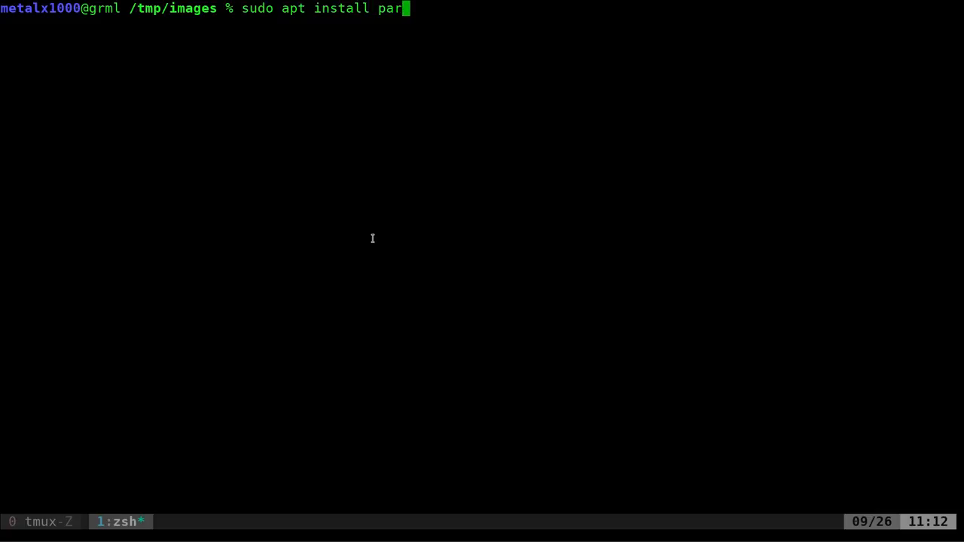
pyautogui.press('Tab')
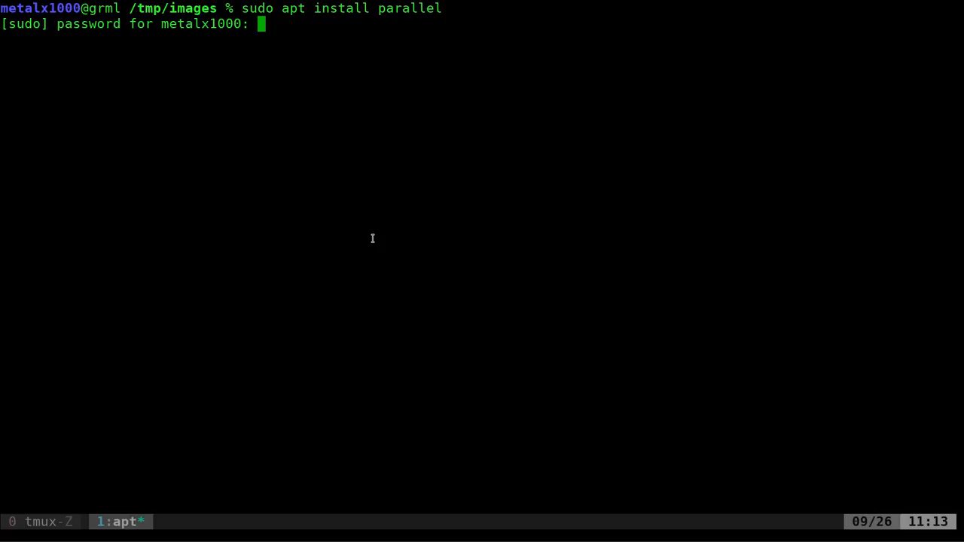
pyautogui.press('Enter')
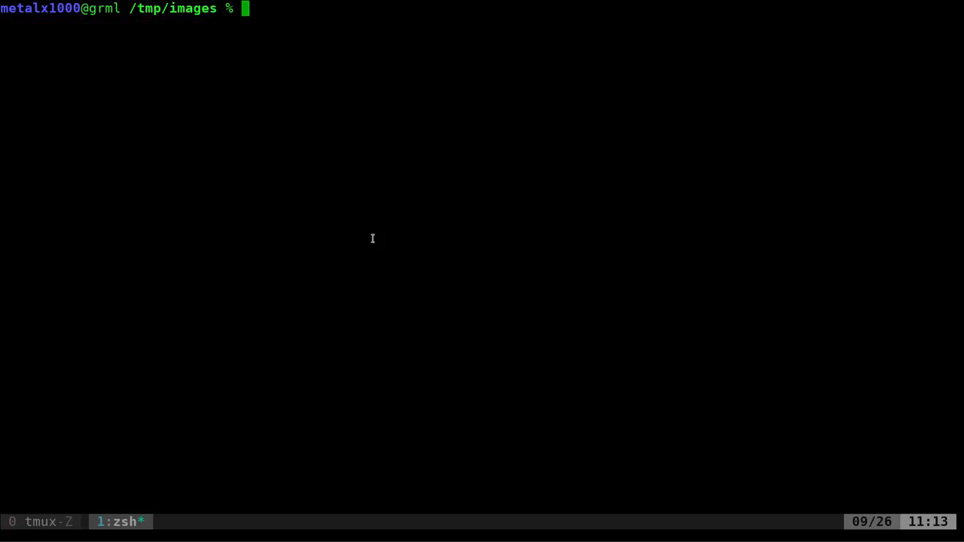
# - Run cat img.lst|parallel -j 4 wget {} to fetch all images, then list the downloaded 3* files
pyautogui.write('cat img.lst')
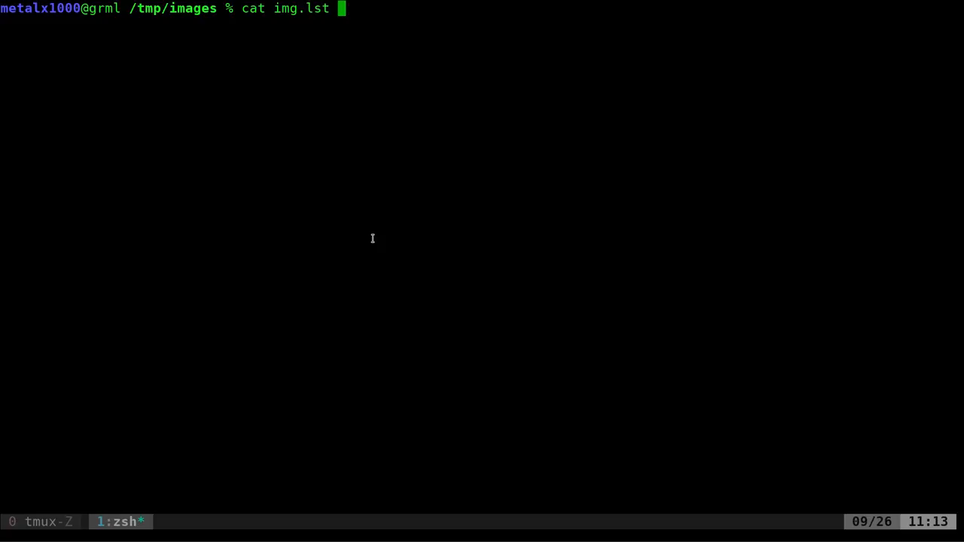
pyautogui.write('|p')
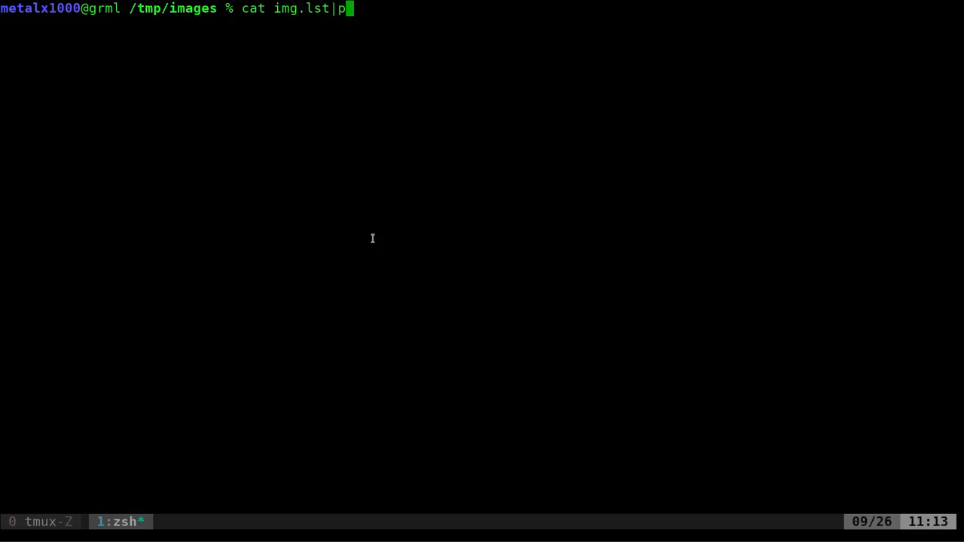
pyautogui.write('arallel')
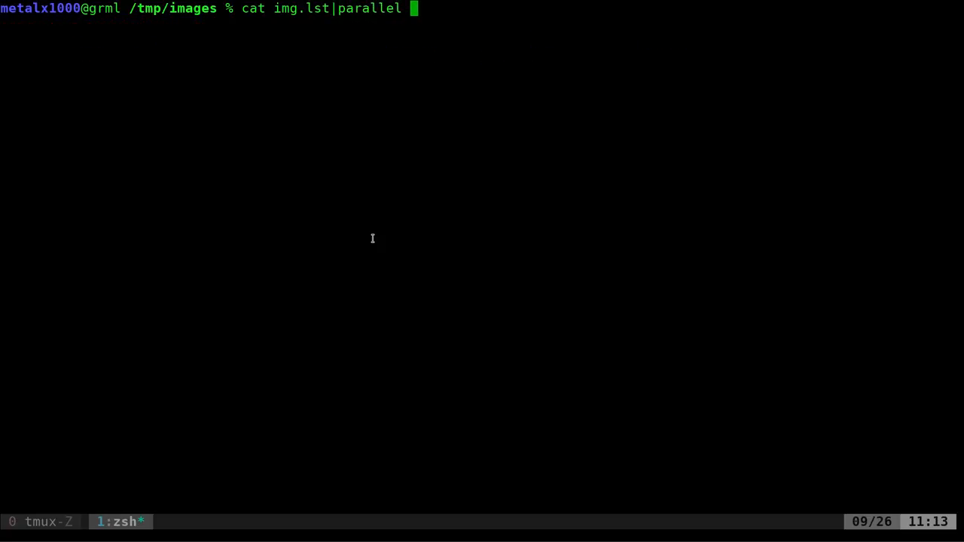
pyautogui.write('-j')
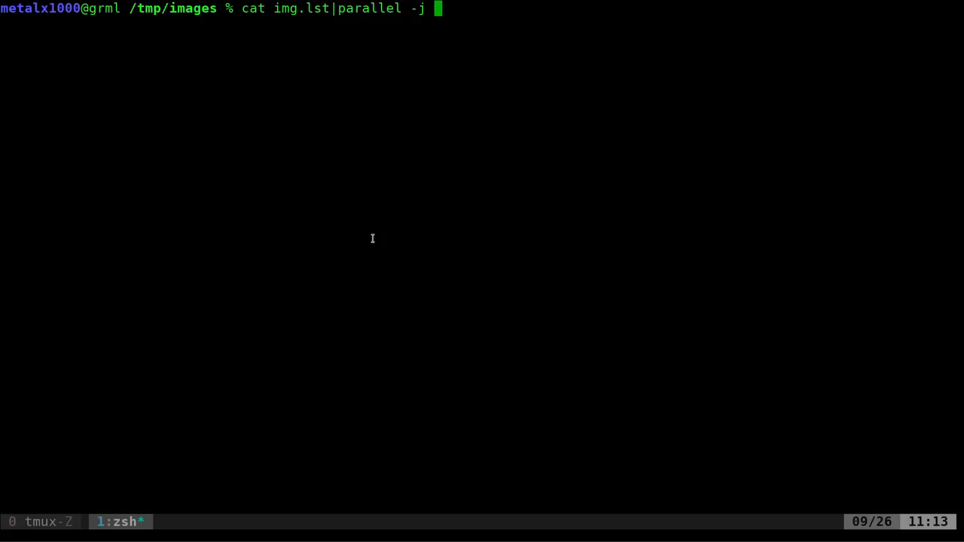
pyautogui.write('4')
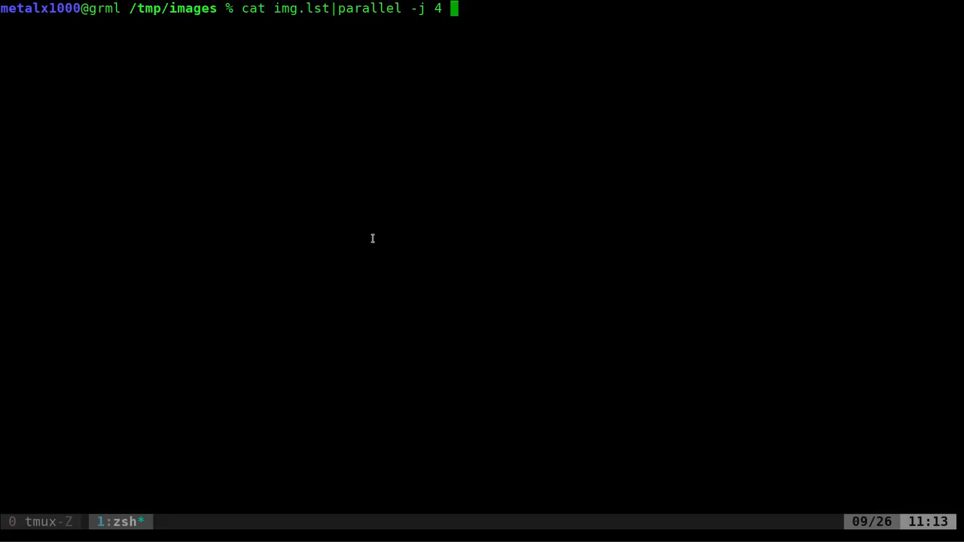
pyautogui.write('wge')
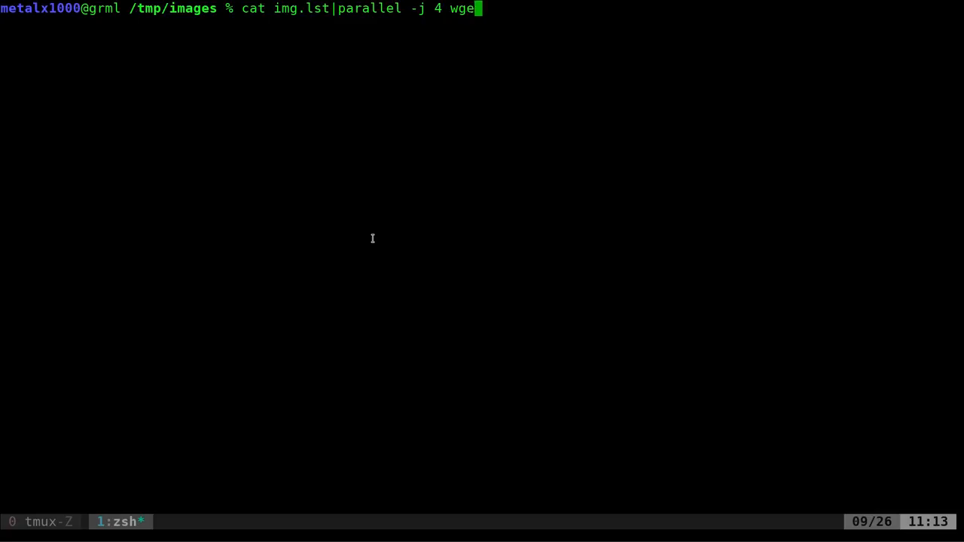
pyautogui.write('t -q')
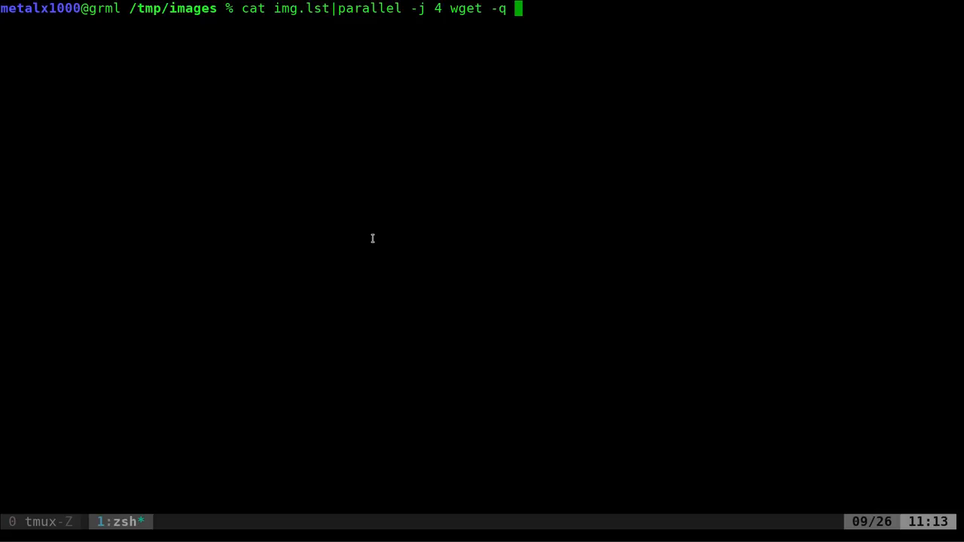
pyautogui.press('BackSpace')
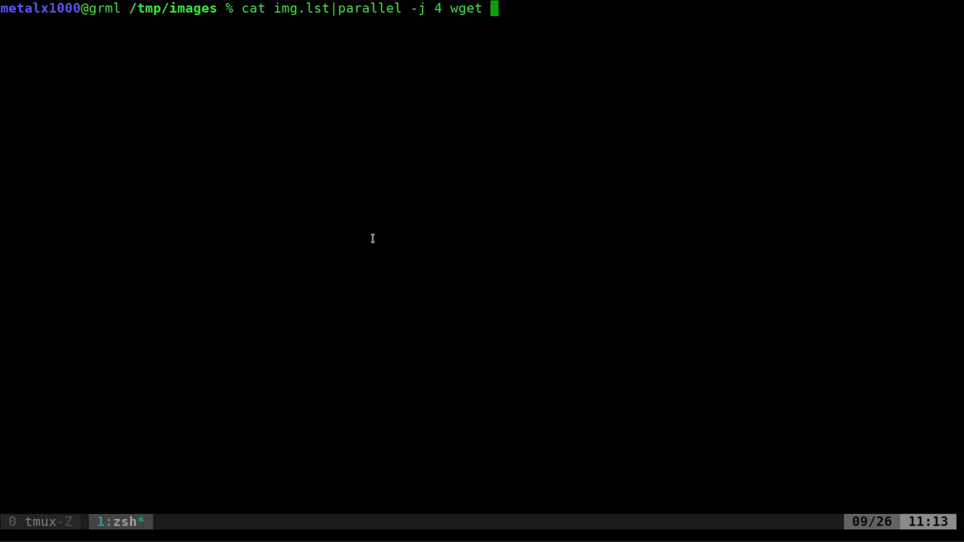
pyautogui.write('{}')
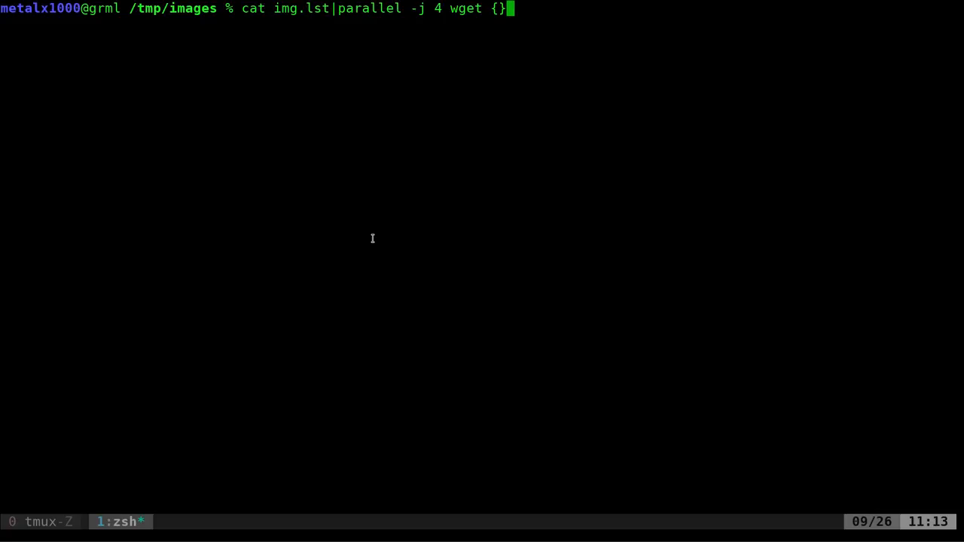
pyautogui.moveTo(278, 40)
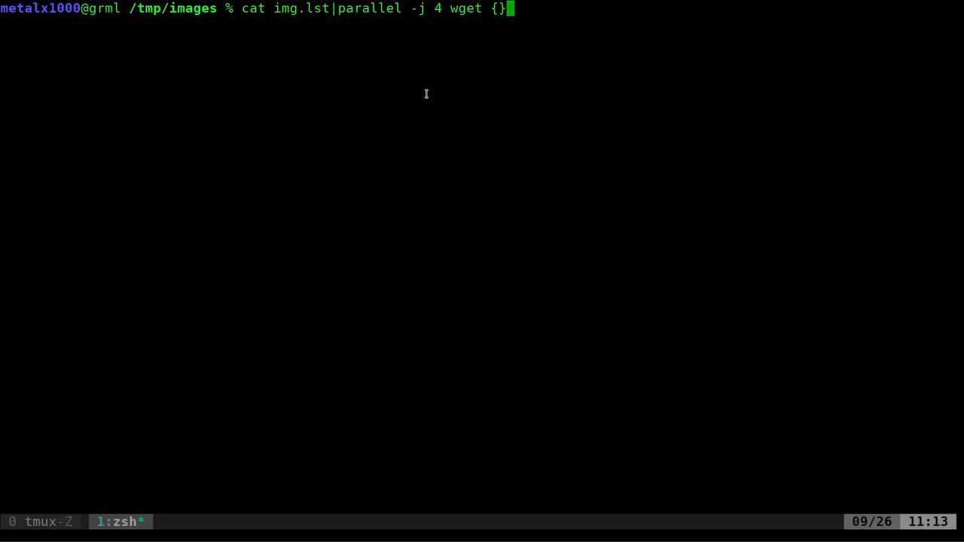
pyautogui.press('Return')
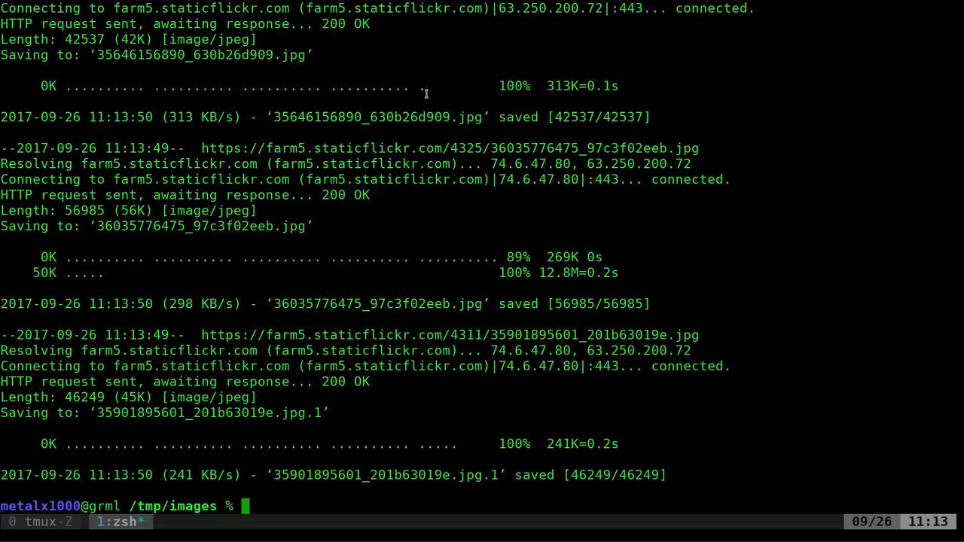
pyautogui.write('ls')
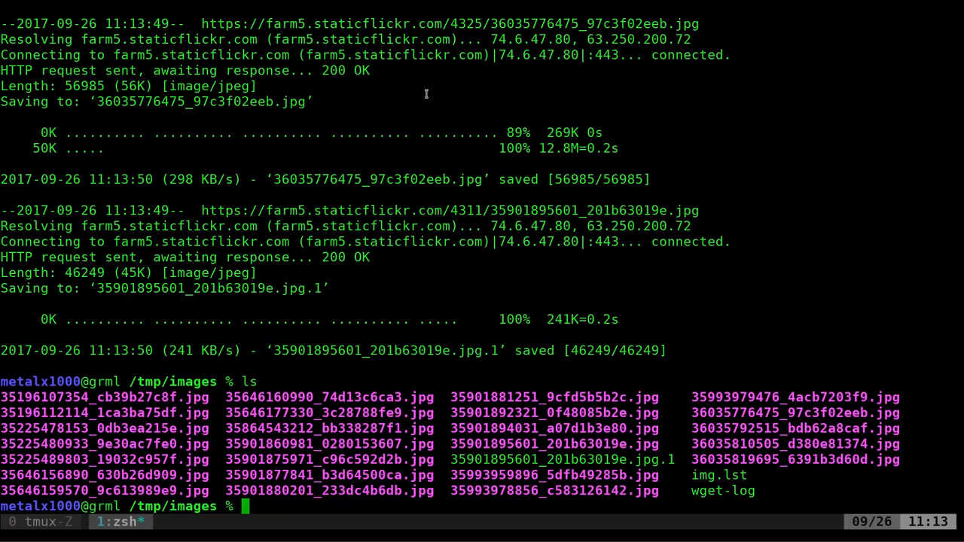
pyautogui.write('3')
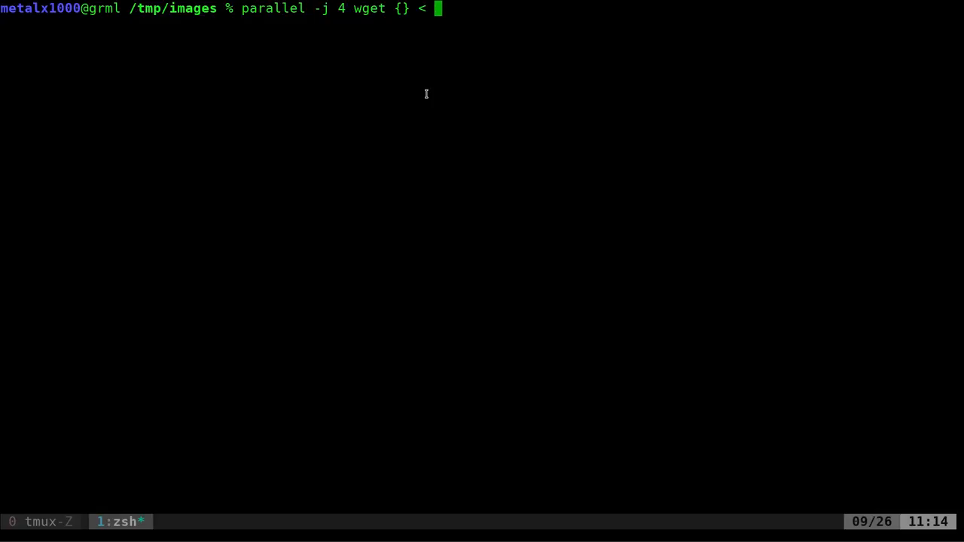
# - Discard the partial line and enter parallel -j 4 wget {} < img.lst without running it
pyautogui.write('img.lst')
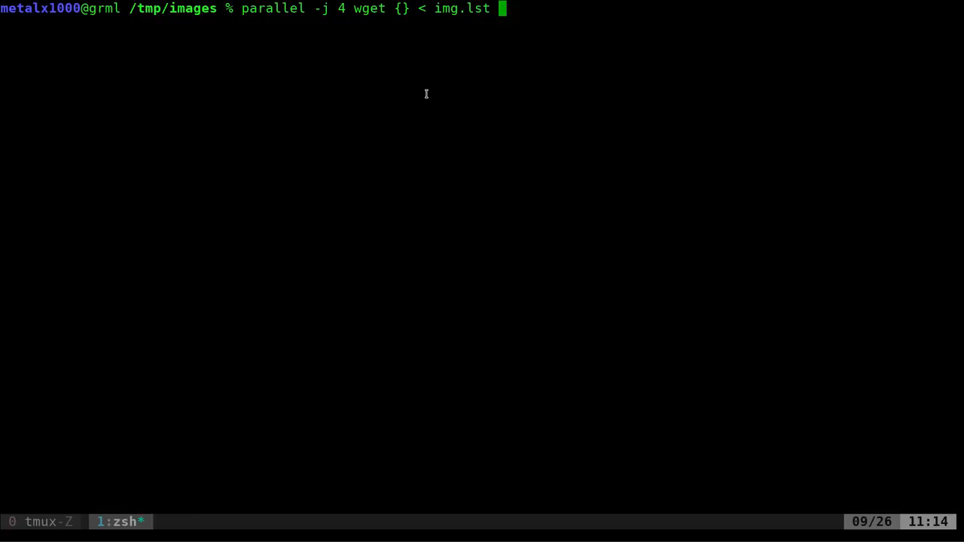
pyautogui.press('Return')
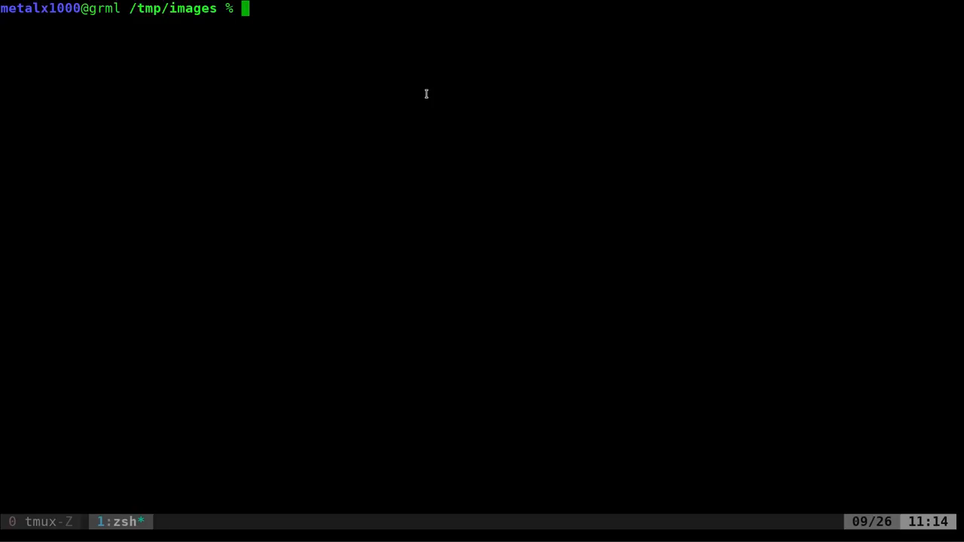
pyautogui.write('parallel -j 4 wget {} < img.lst')
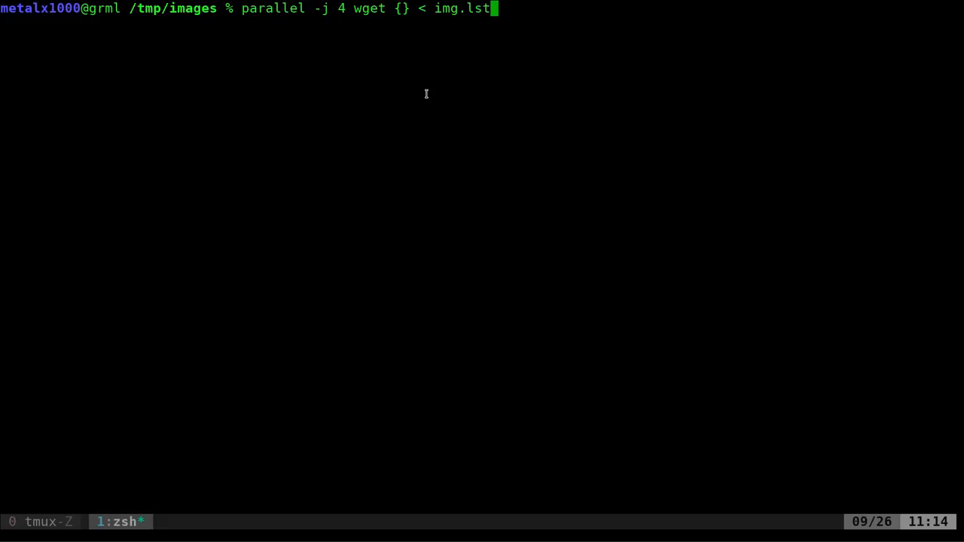
pyautogui.doubleClick(341, 8)
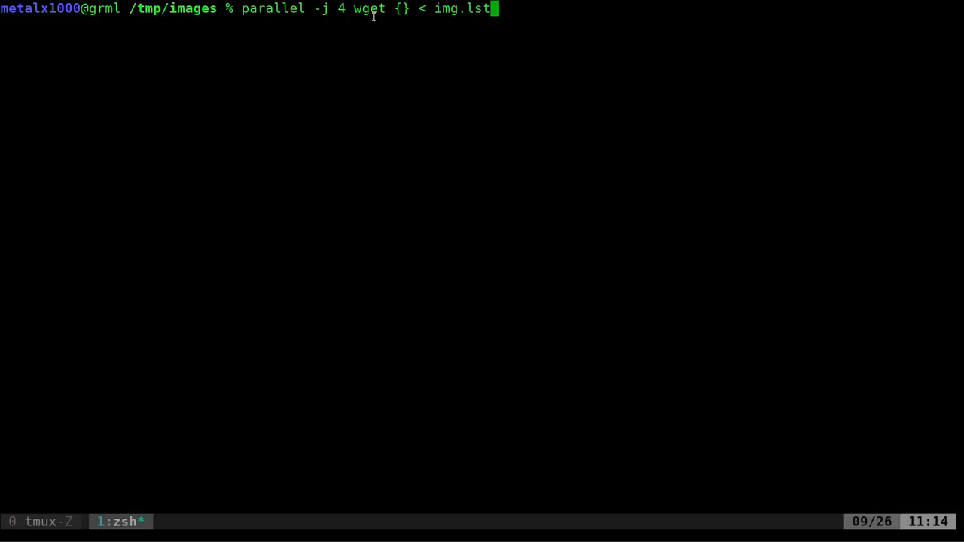
pyautogui.moveTo(399, 73)
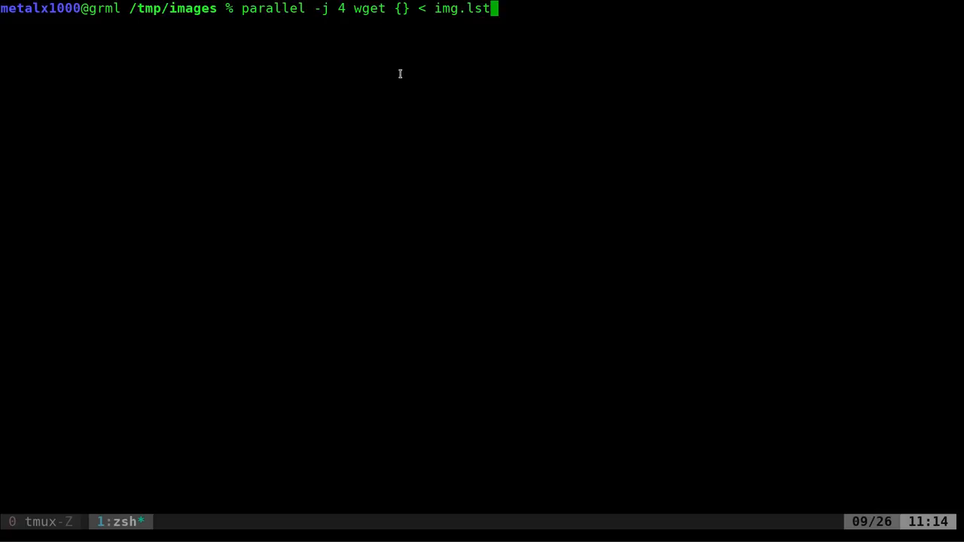